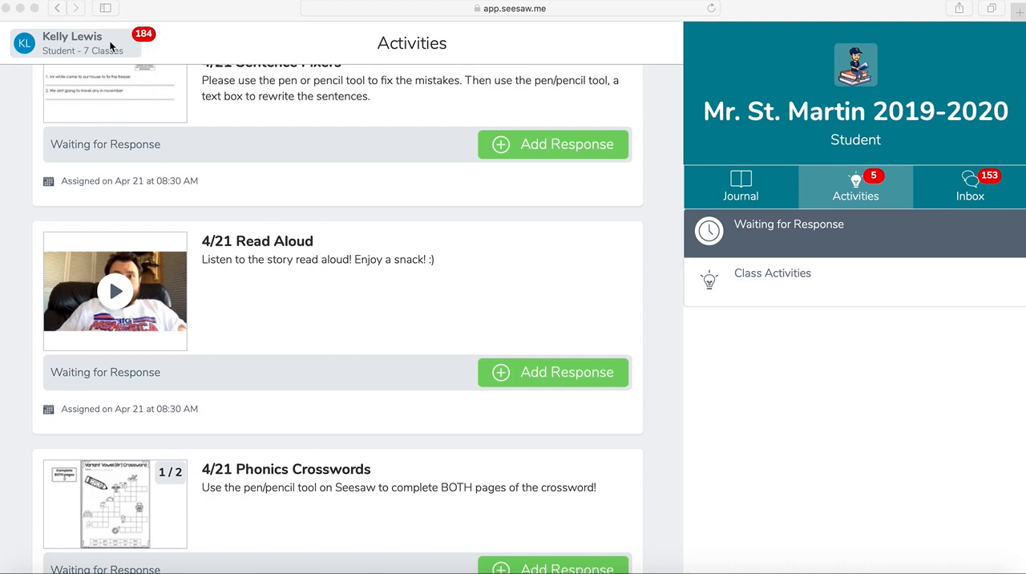
Step: Open the student name menu to view the seven classes and their red badge counts
{"action": "left_click", "coordinate": [72, 41]}
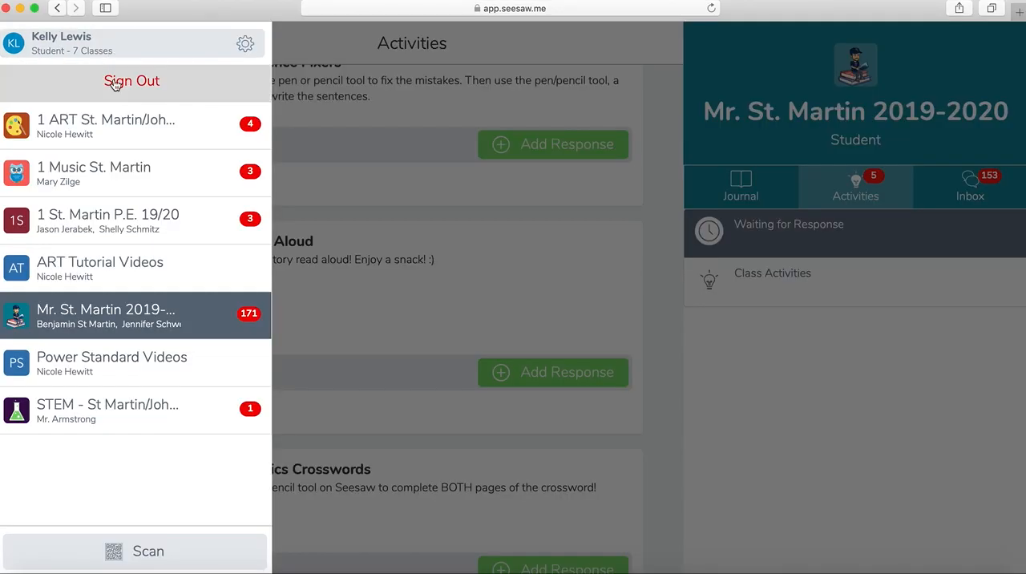
{"action": "mouse_move", "coordinate": [255, 129]}
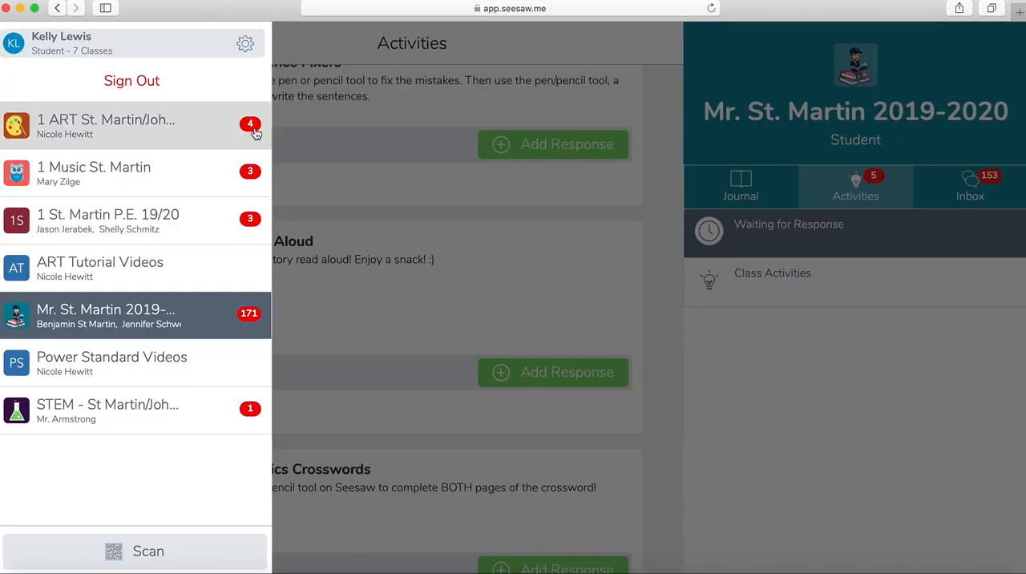
{"action": "mouse_move", "coordinate": [237, 423]}
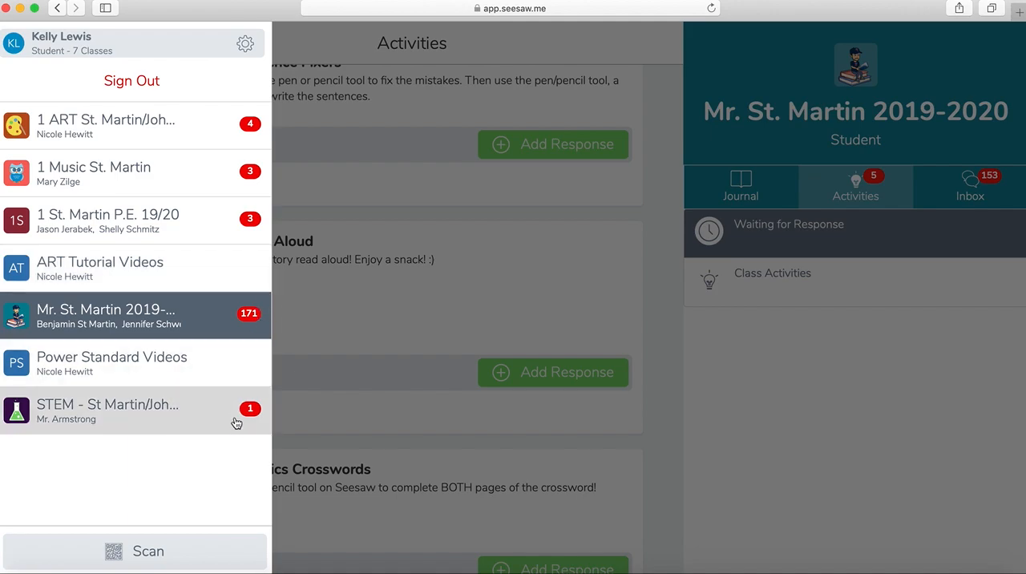
{"action": "mouse_move", "coordinate": [254, 303]}
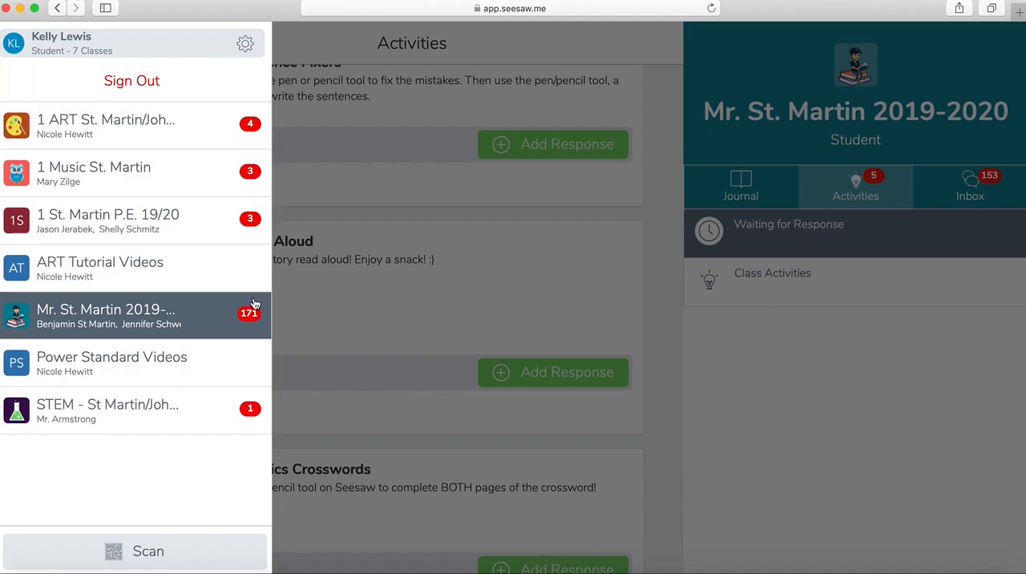
{"action": "mouse_move", "coordinate": [247, 339]}
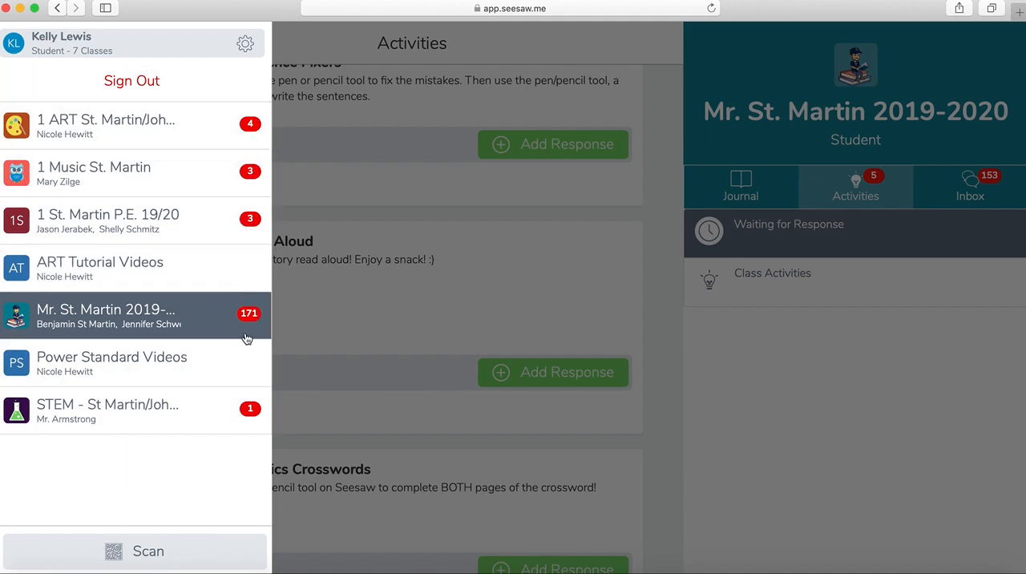
{"action": "mouse_move", "coordinate": [224, 325]}
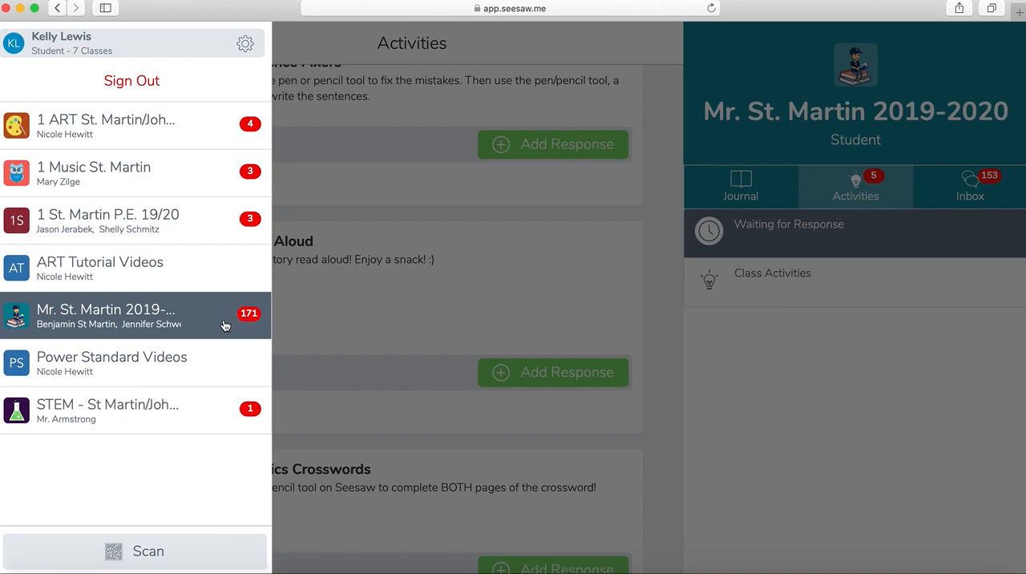
{"action": "mouse_move", "coordinate": [256, 315]}
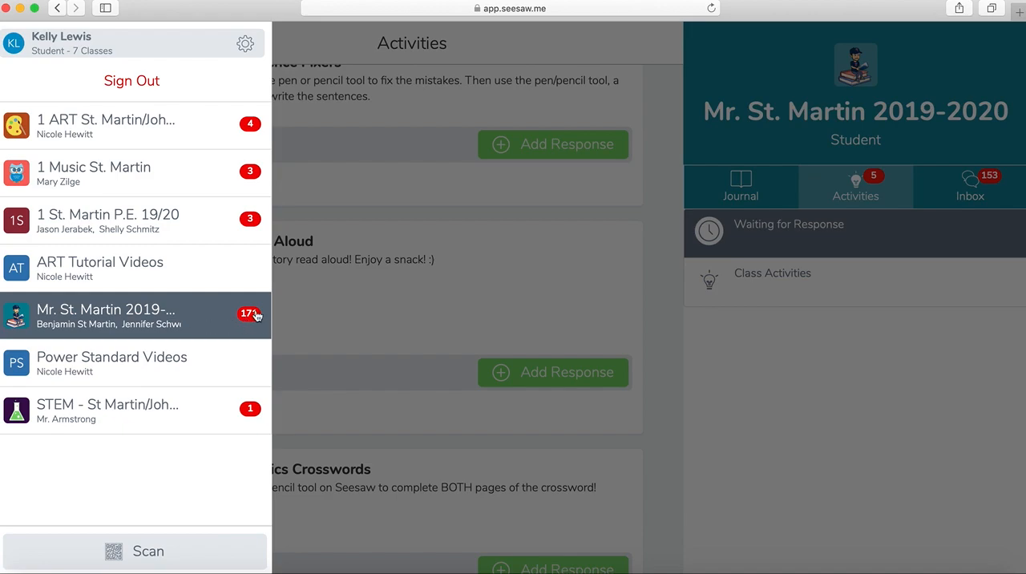
{"action": "mouse_move", "coordinate": [143, 313]}
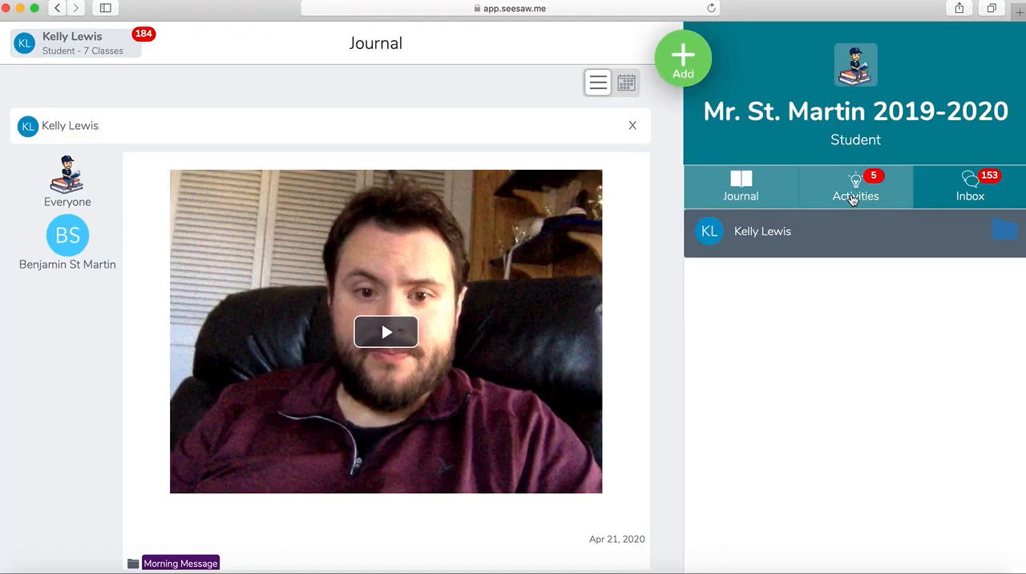
Step: Browse Mr. St. Martin's Activities waiting for response, down to Clock Review
{"action": "left_click", "coordinate": [856, 186]}
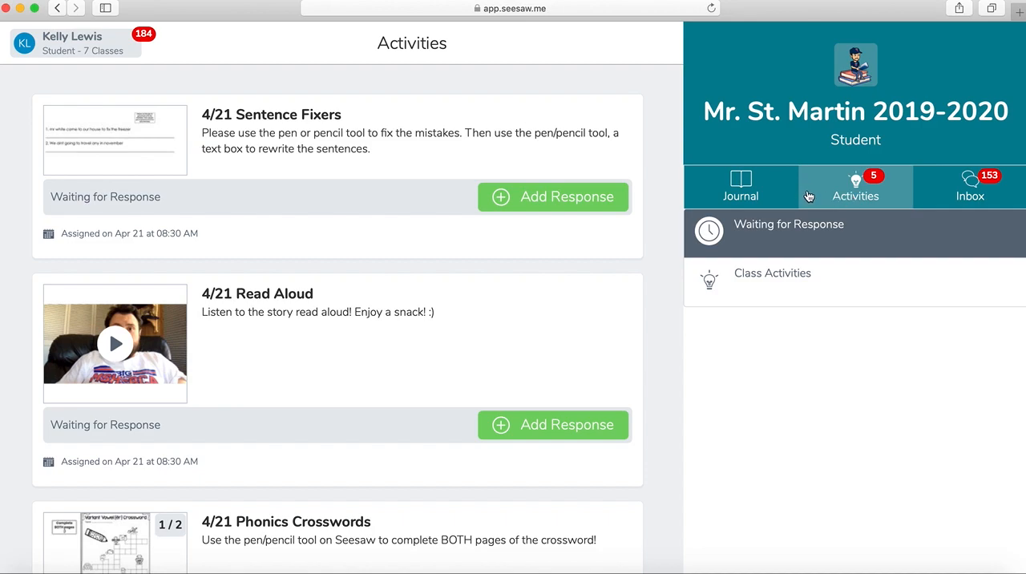
{"action": "mouse_move", "coordinate": [876, 174]}
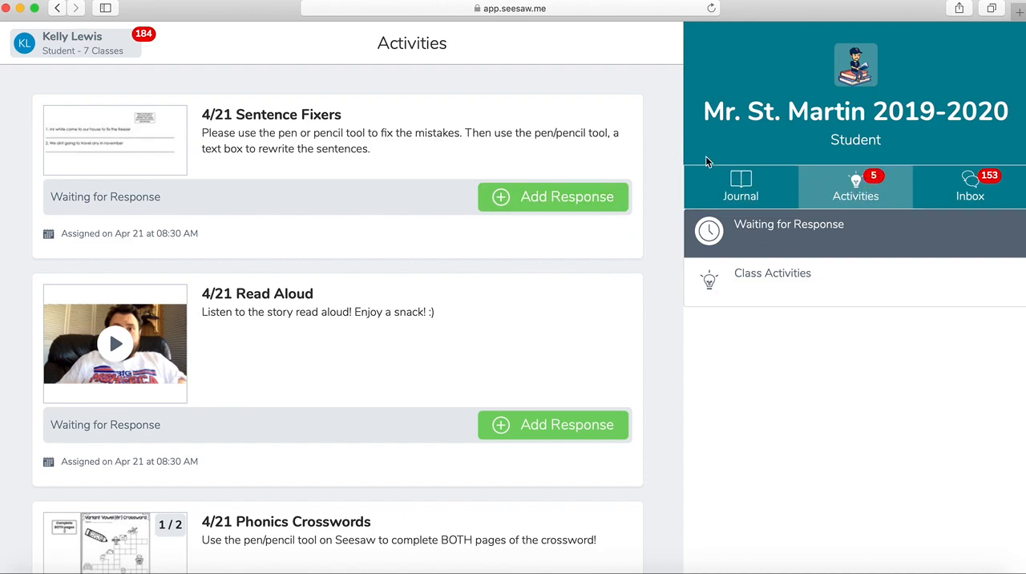
{"action": "scroll", "scroll_direction": "down", "scroll_amount": 3}
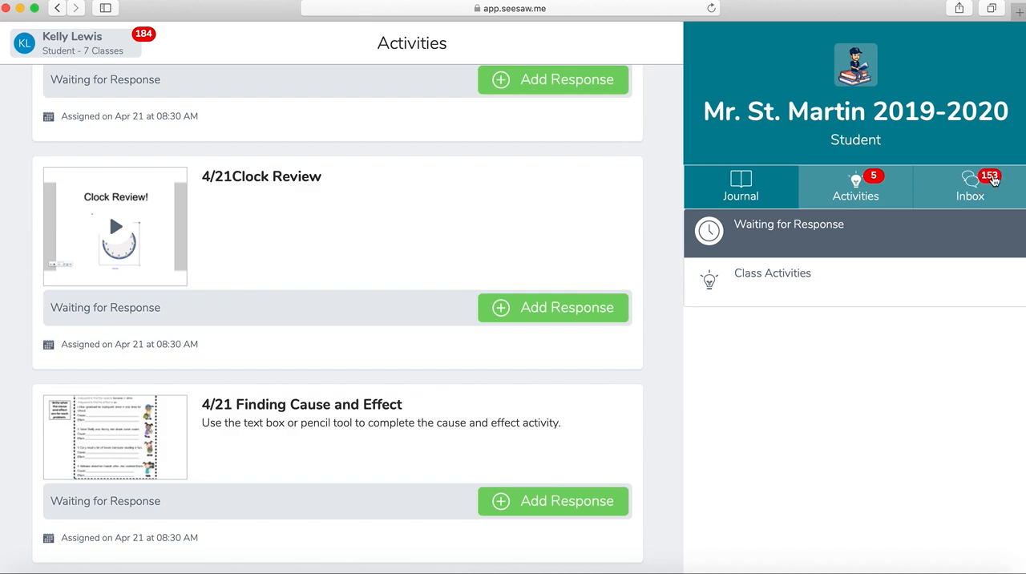
{"action": "mouse_move", "coordinate": [1009, 169]}
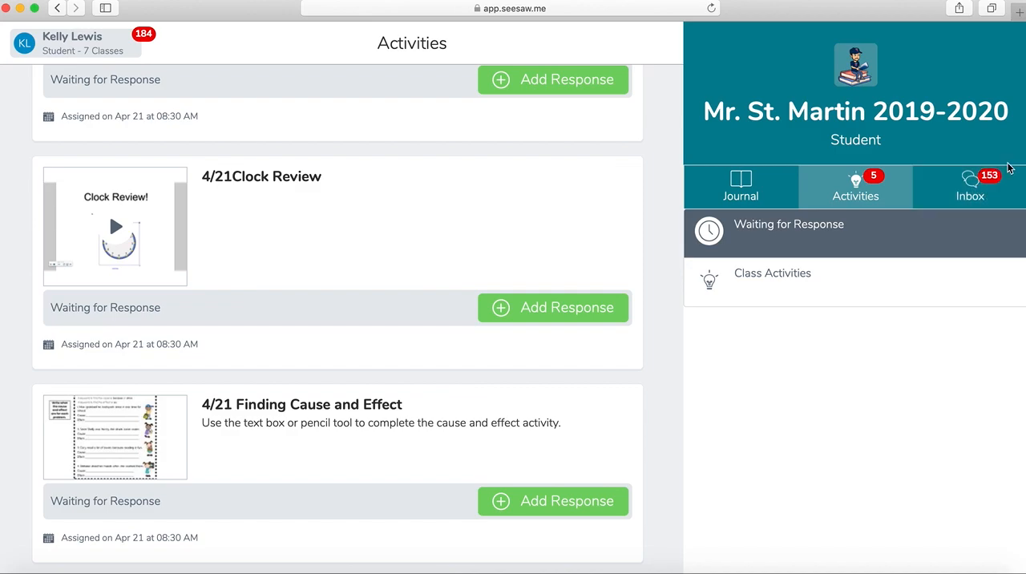
{"action": "mouse_move", "coordinate": [979, 192]}
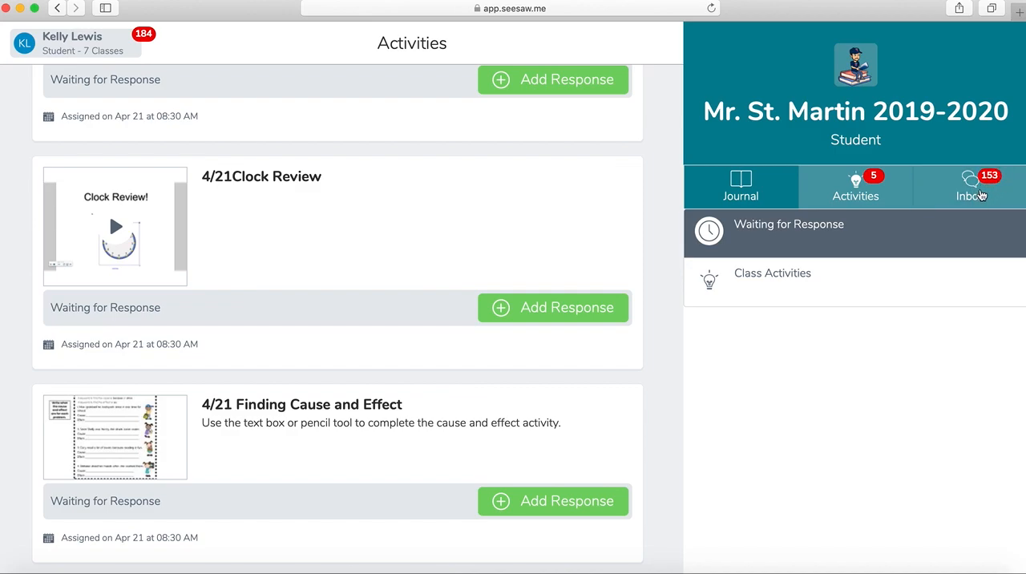
Step: Open the class Inbox Messages, which has no announcements yet
{"action": "left_click", "coordinate": [971, 187]}
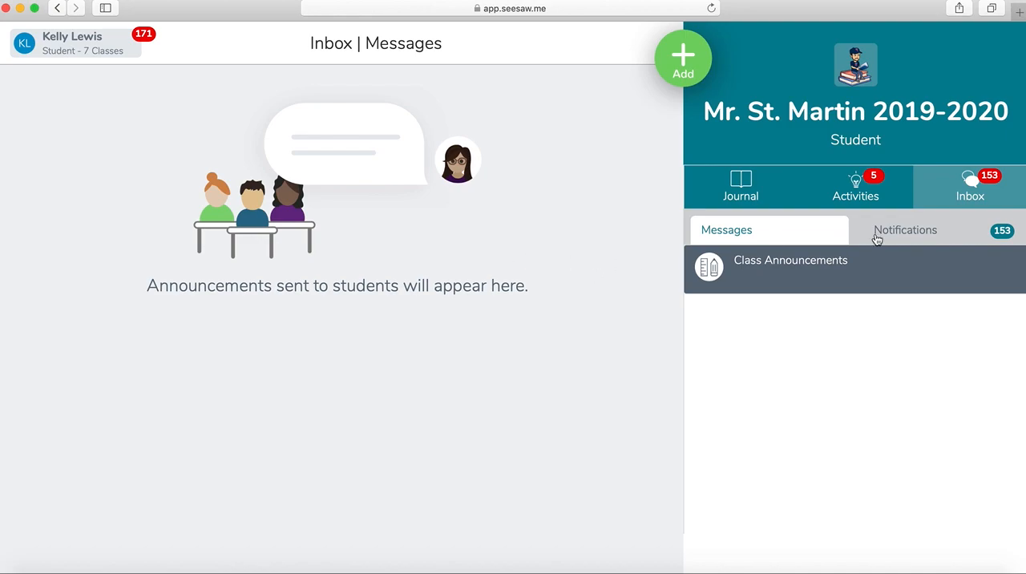
{"action": "mouse_move", "coordinate": [922, 233]}
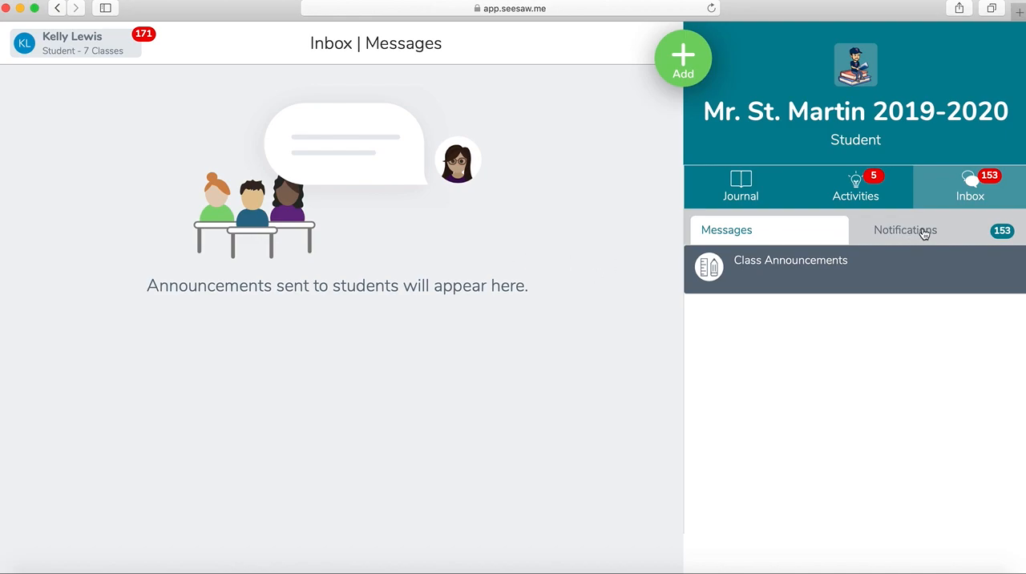
Step: Scroll comment notifications back to April 17, then close the CVE News 4/17 post
{"action": "left_click", "coordinate": [904, 229]}
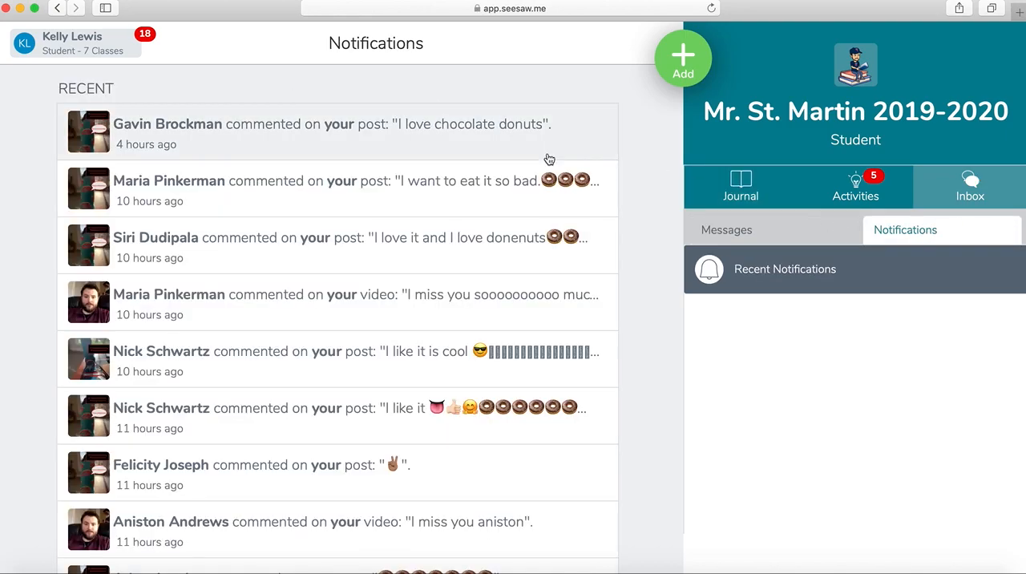
{"action": "scroll", "scroll_direction": "down", "scroll_amount": 3}
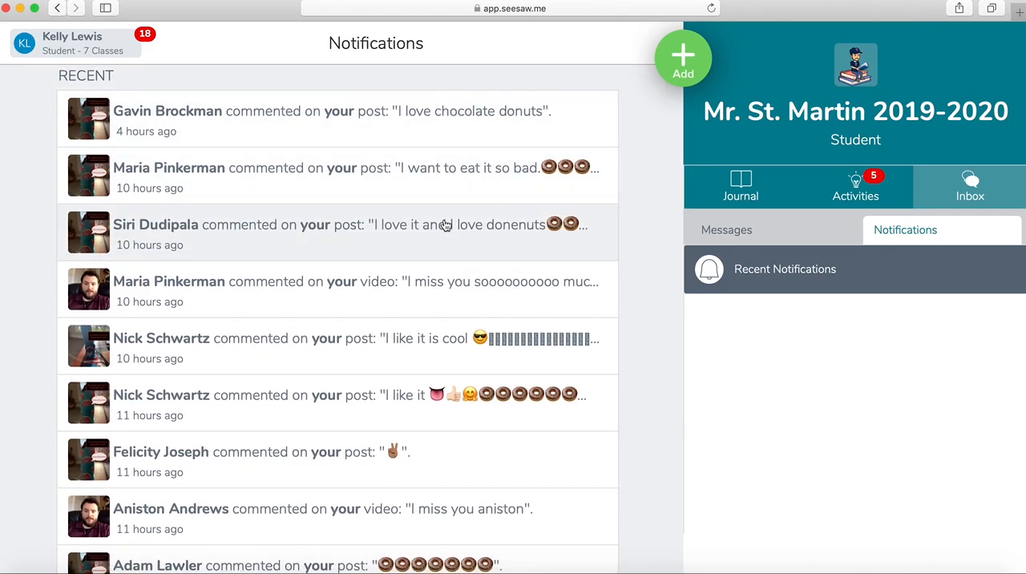
{"action": "scroll", "scroll_direction": "down", "scroll_amount": 3}
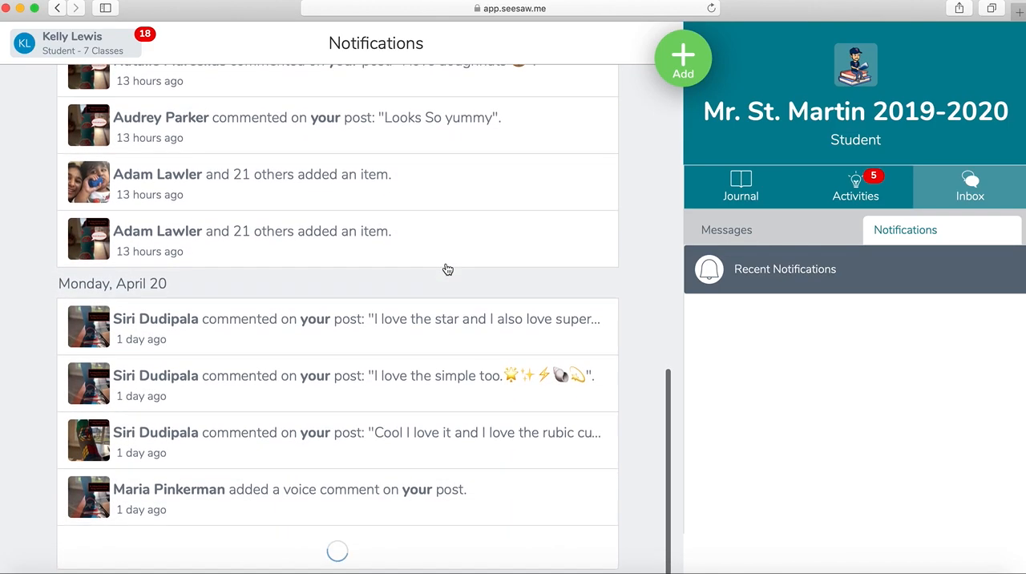
{"action": "scroll", "scroll_direction": "down", "scroll_amount": 3}
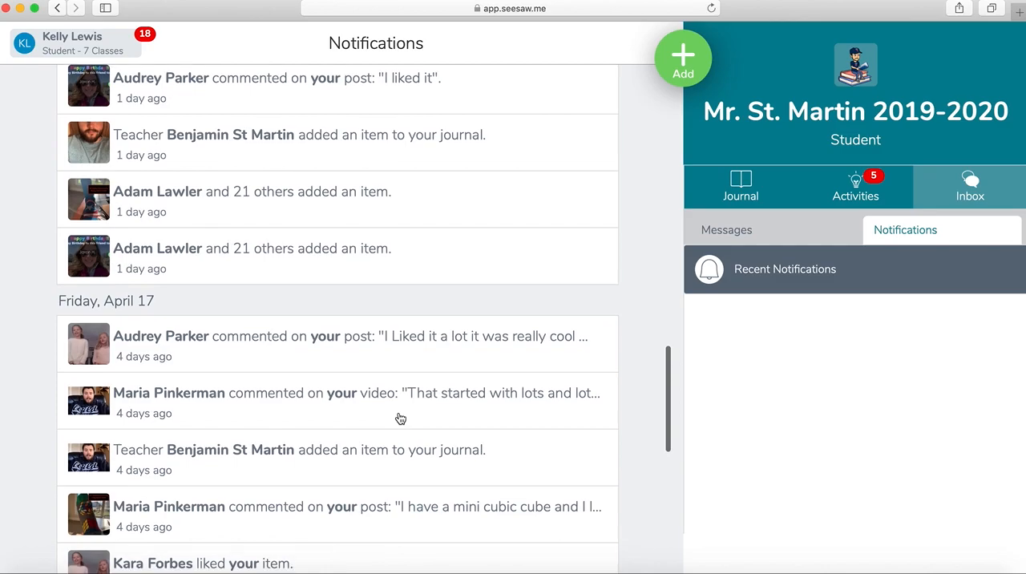
{"action": "scroll", "scroll_direction": "down", "scroll_amount": 3}
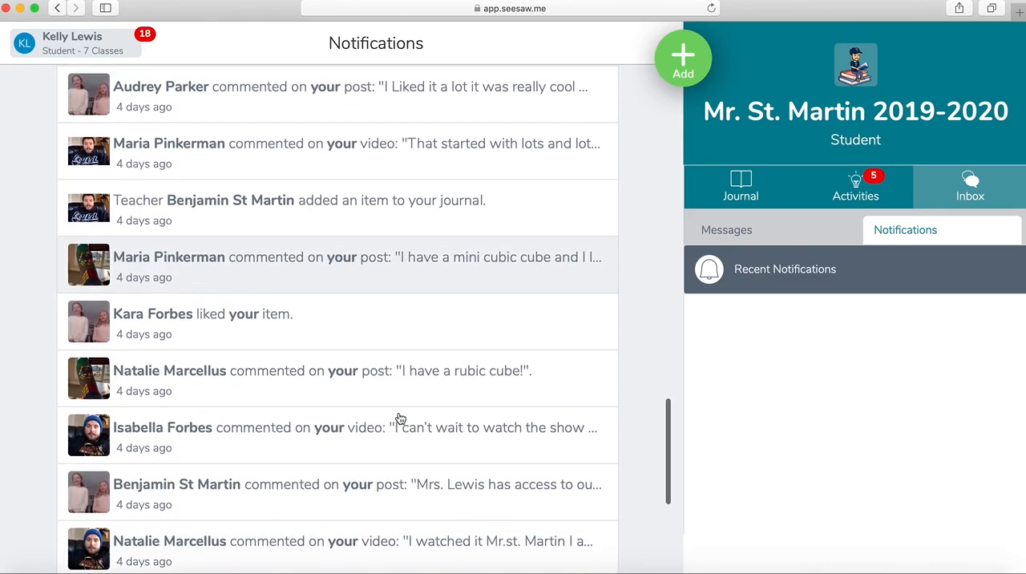
{"action": "scroll", "scroll_direction": "down", "scroll_amount": 3}
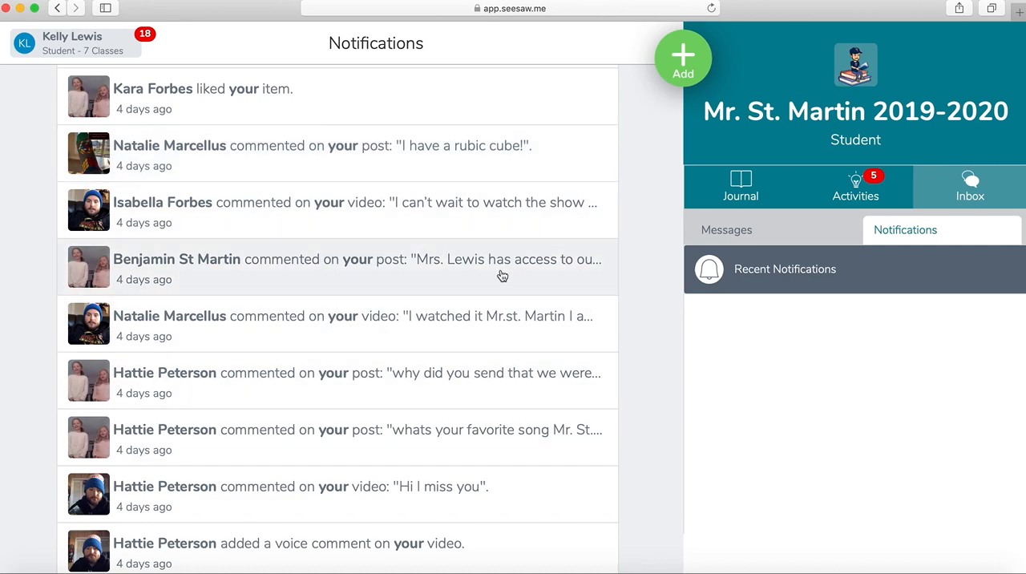
{"action": "mouse_move", "coordinate": [310, 277]}
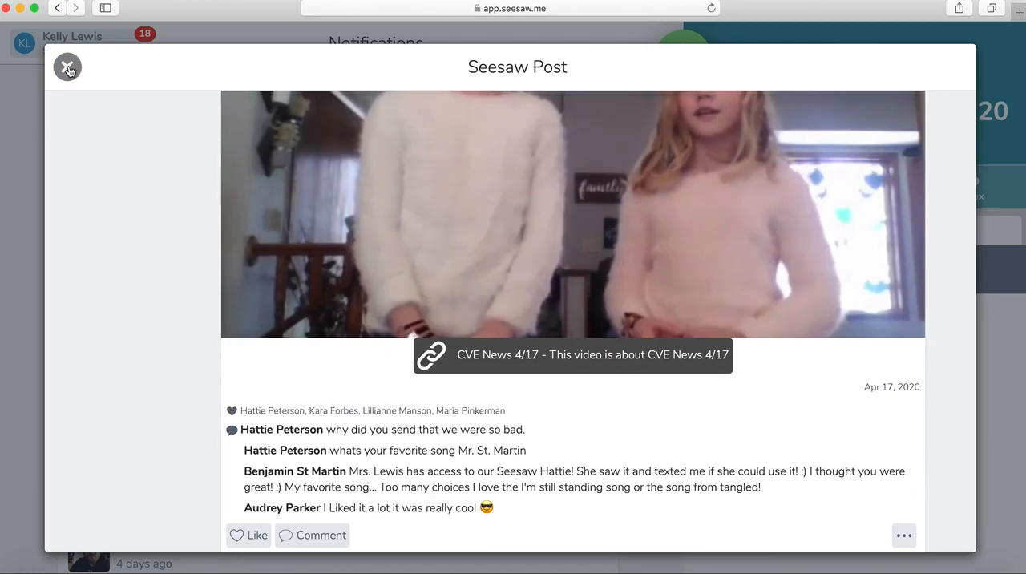
{"action": "left_click", "coordinate": [67, 68]}
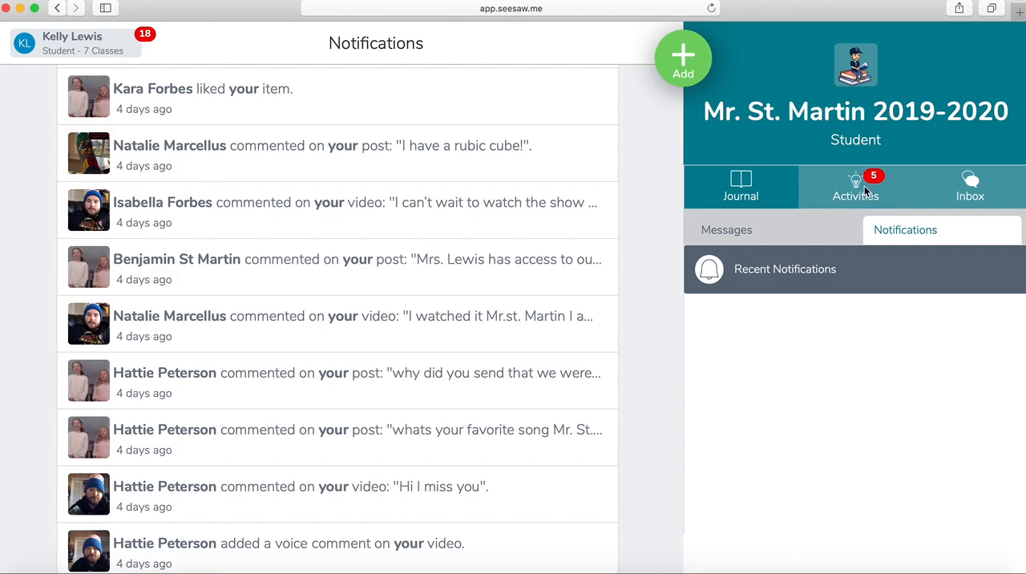
Step: Toggle Activities and Inbox, then confirm Mr. St. Martin's badge dropped to 5
{"action": "left_click", "coordinate": [856, 187]}
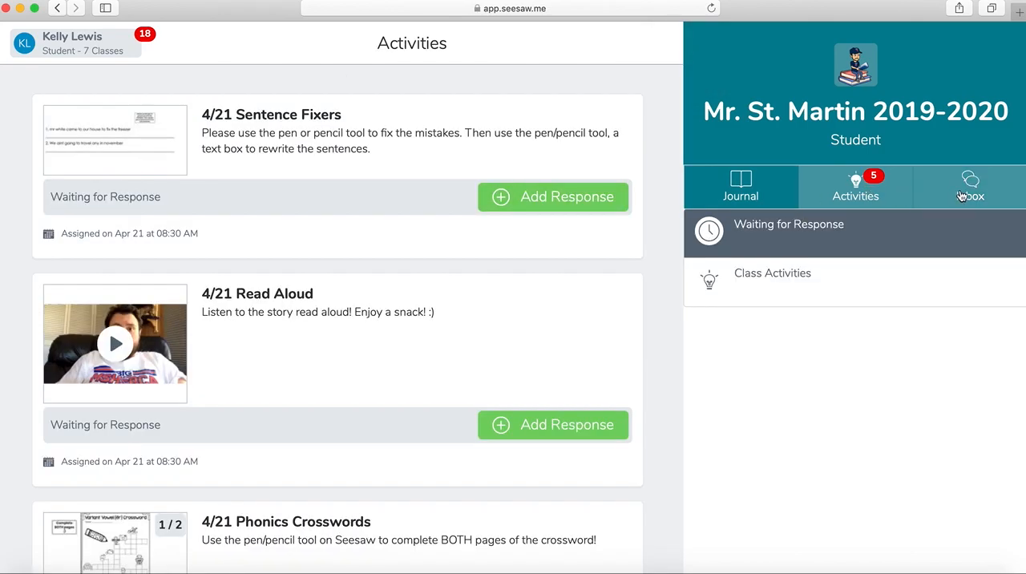
{"action": "left_click", "coordinate": [970, 186]}
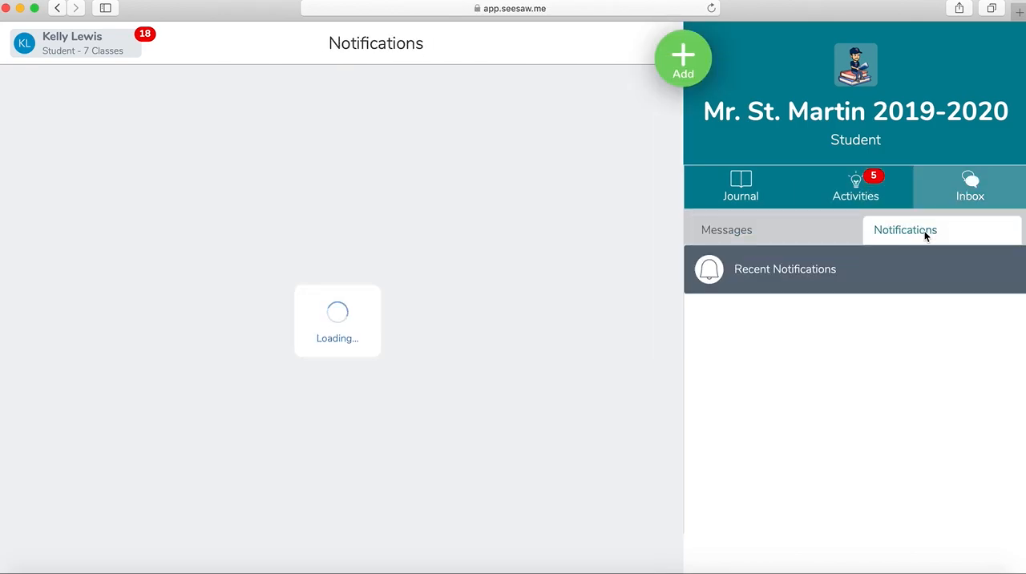
{"action": "left_click", "coordinate": [855, 186]}
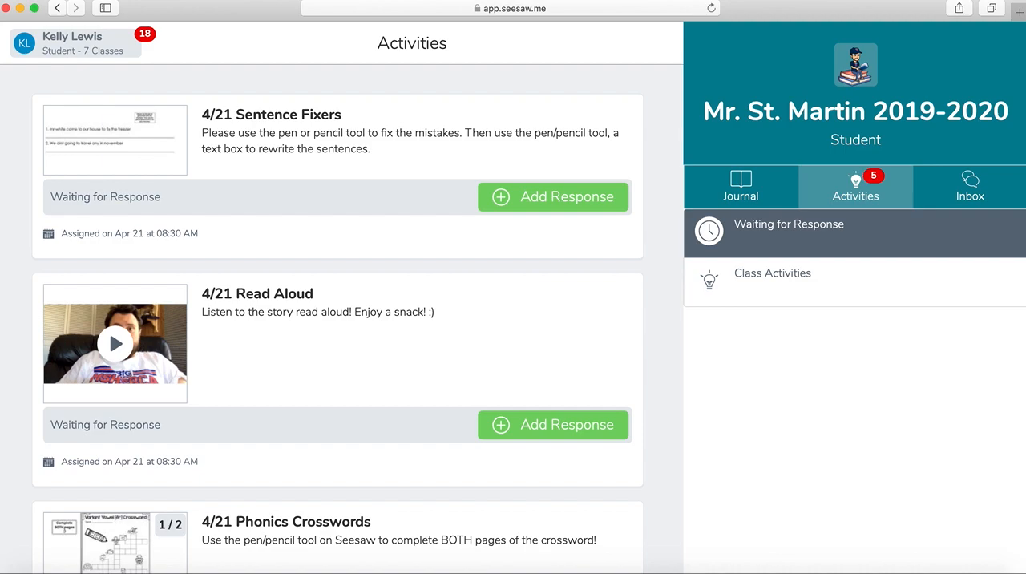
{"action": "left_click", "coordinate": [72, 42]}
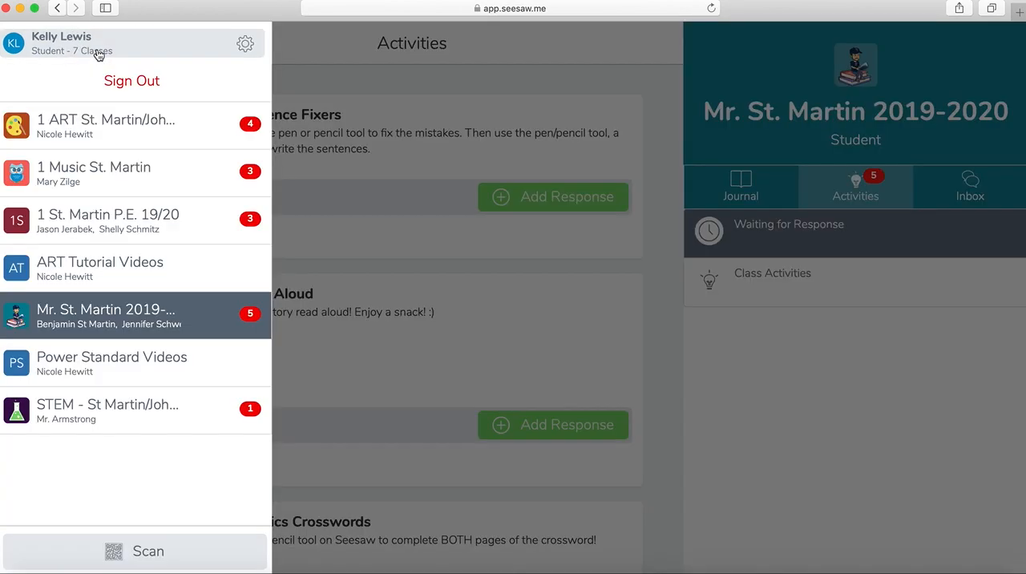